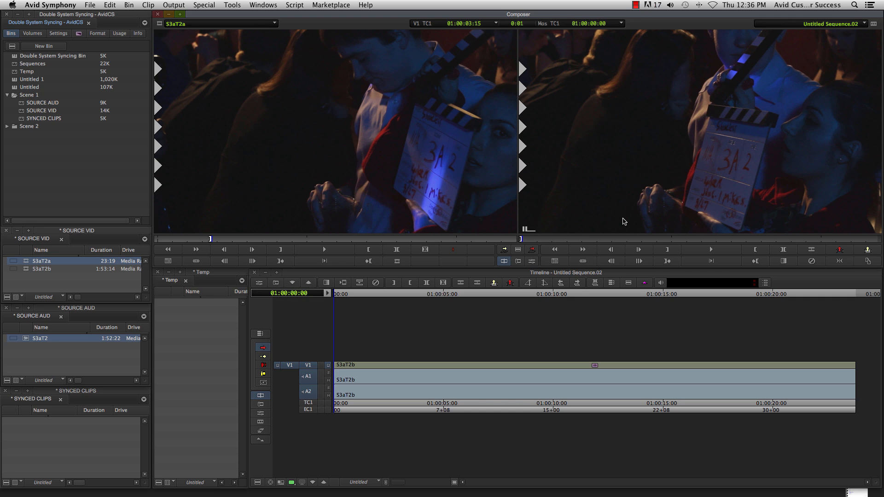
{"action": "mouse_move", "coordinate": [618, 225]}
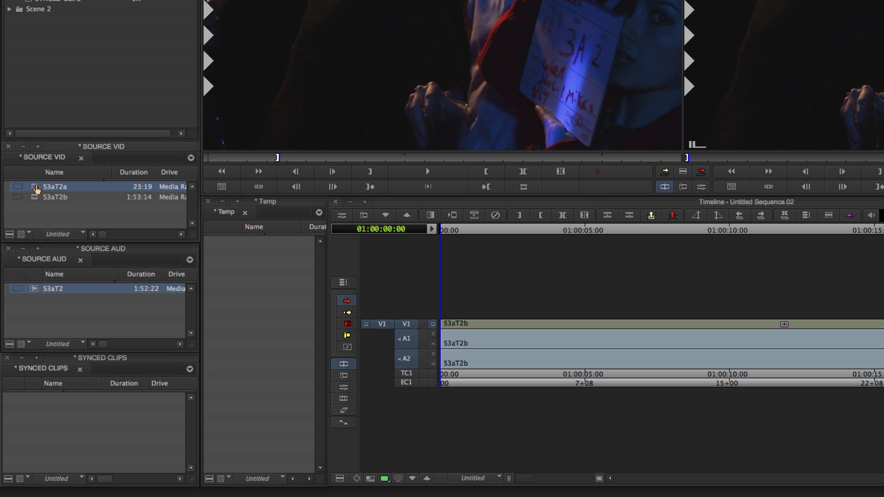
- Select the S3aT2a video clip so the S3aT2 audio clip can be viewed instead
{"action": "left_click", "coordinate": [52, 288]}
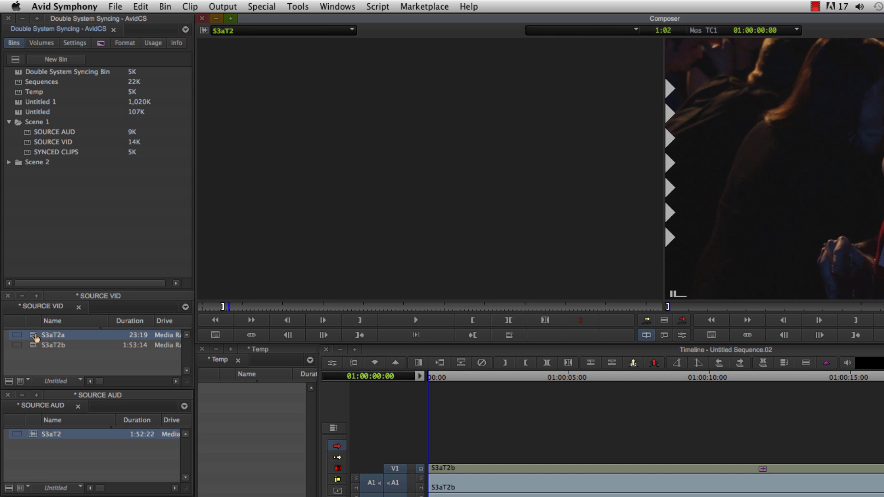
{"action": "double_click", "coordinate": [53, 334]}
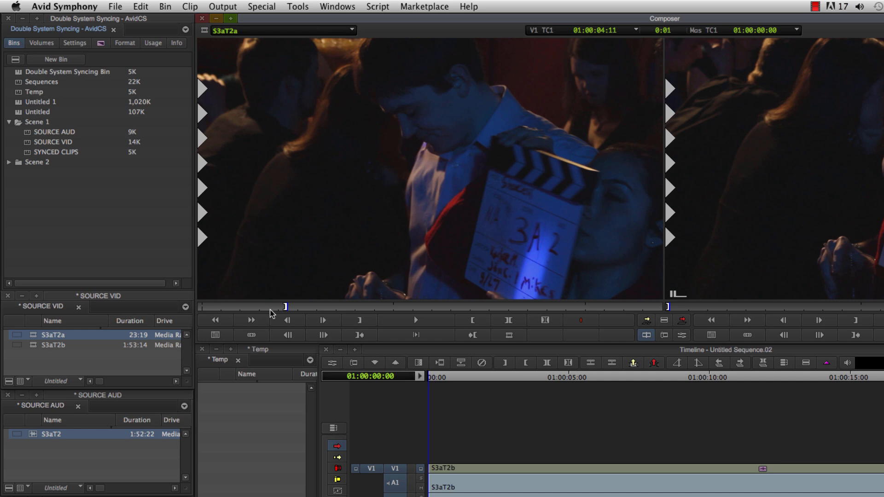
{"action": "mouse_move", "coordinate": [277, 314]}
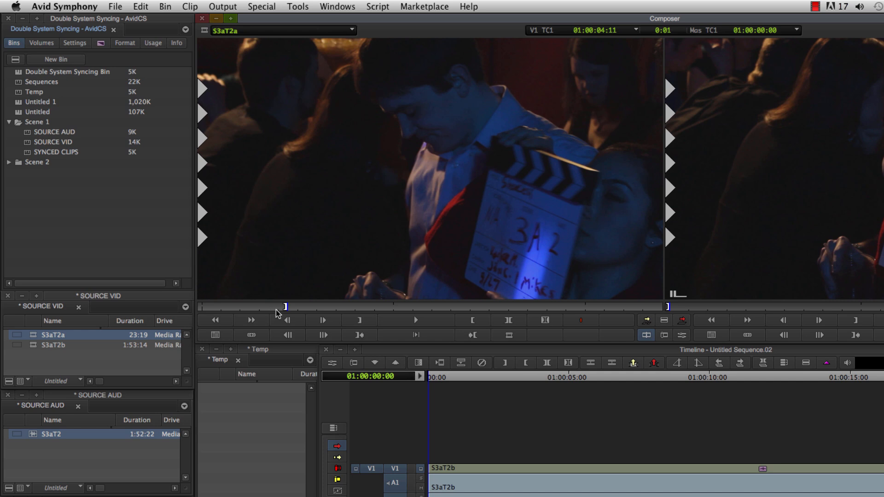
{"action": "mouse_move", "coordinate": [283, 309]}
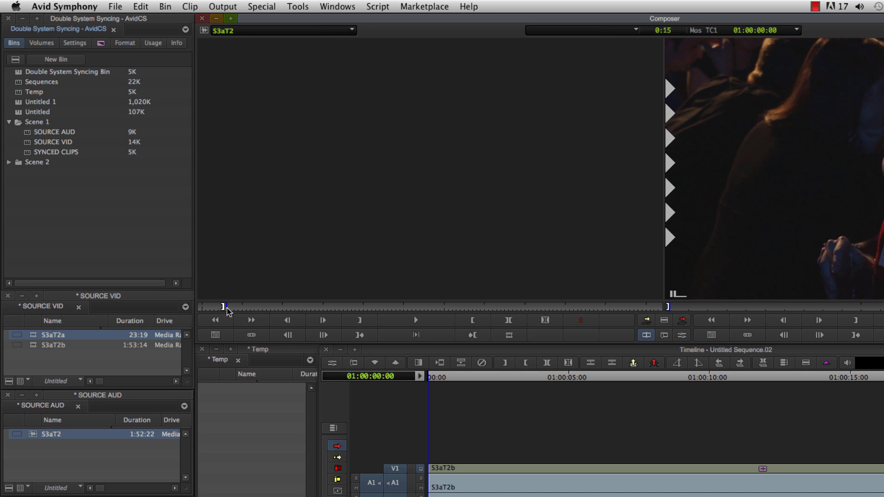
- Save all changed bins so the asterisks clear from SOURCE VID, SOURCE AUD, SYNCED CLIPS and Temp
{"action": "left_click", "coordinate": [416, 320]}
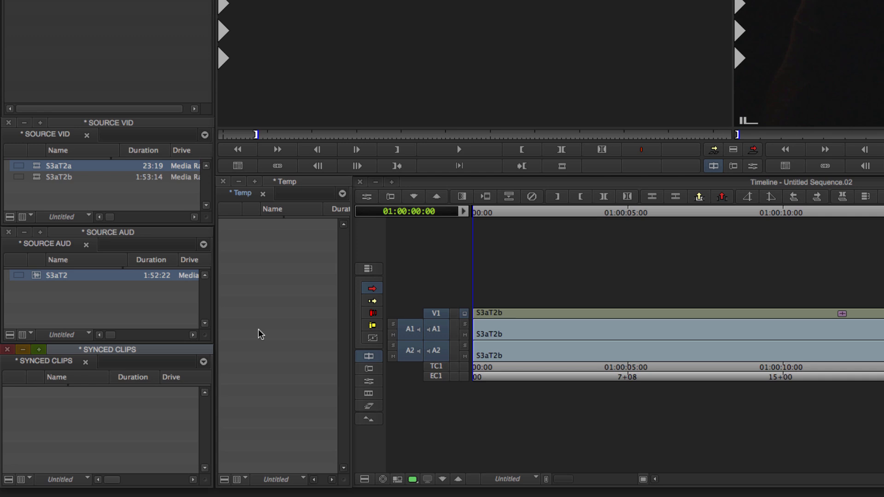
{"action": "mouse_move", "coordinate": [219, 258]}
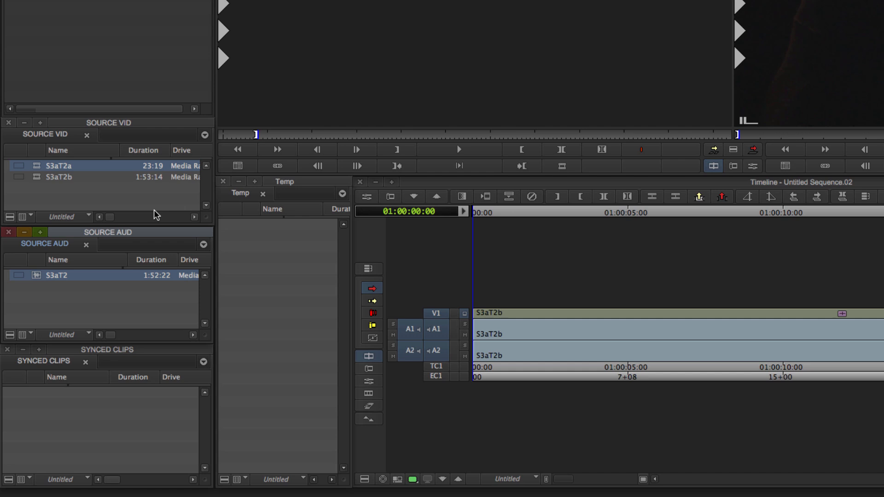
{"action": "mouse_move", "coordinate": [78, 200]}
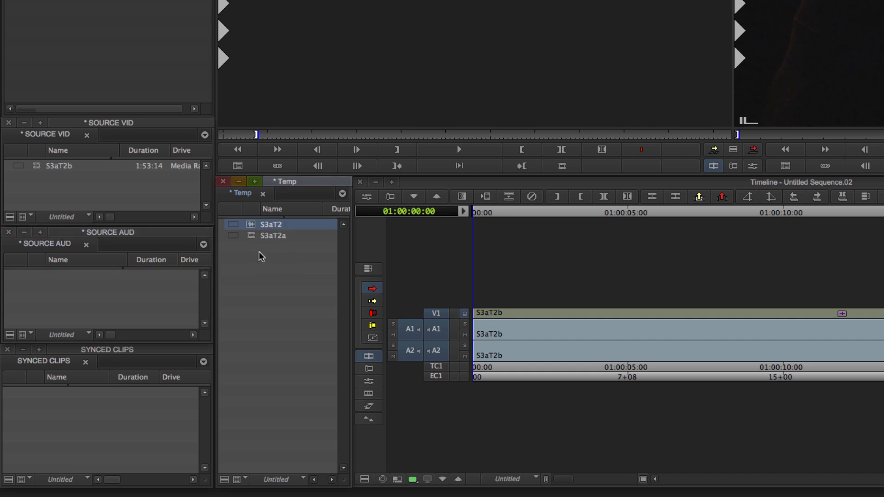
- Select both S3aT2a and S3aT2 in the Temp bin and bring up its Fast menu
{"action": "left_click", "coordinate": [272, 236]}
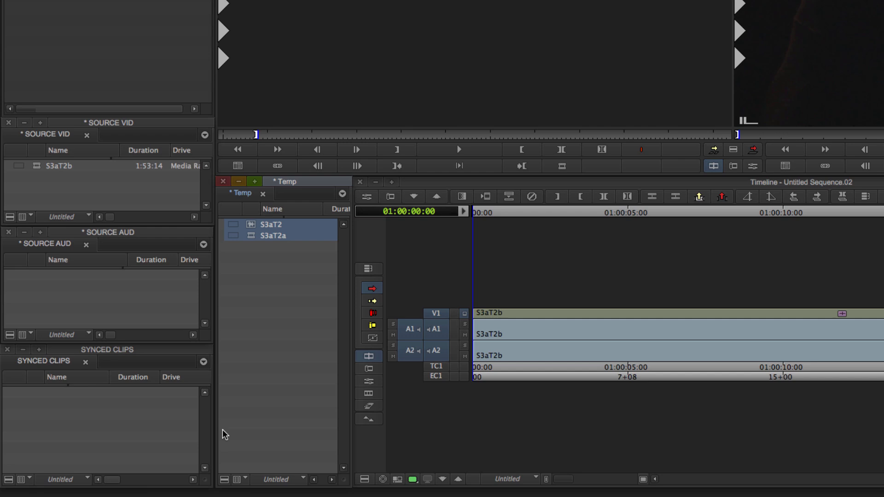
{"action": "mouse_move", "coordinate": [226, 485]}
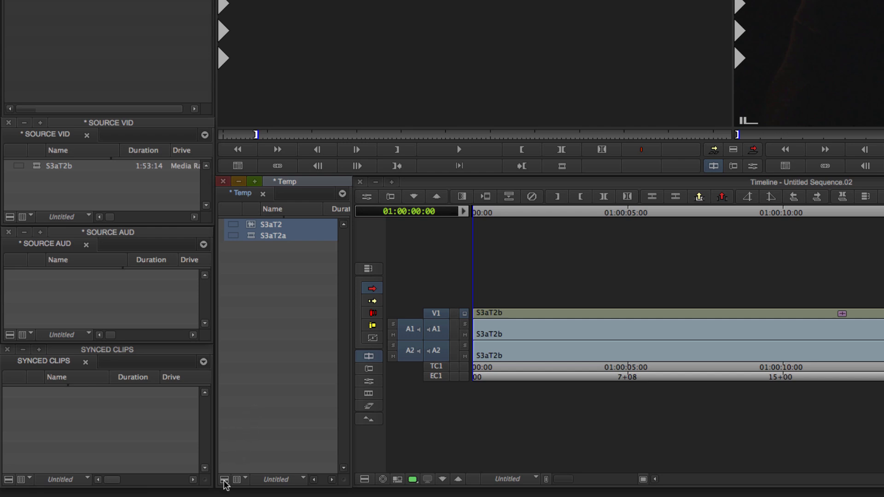
{"action": "left_click", "coordinate": [224, 480]}
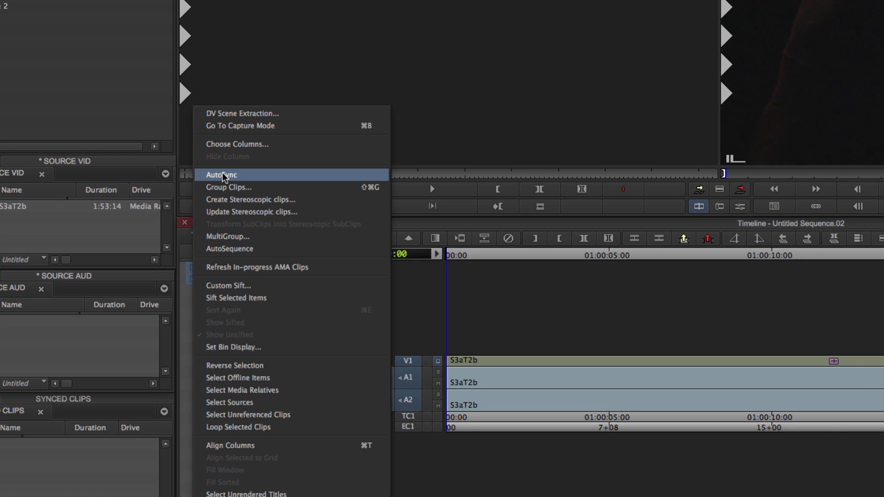
- AutoSync S3aT2a with S3aT2 using Inpoints, creating S3aT2a.sync.03
{"action": "left_click", "coordinate": [220, 174]}
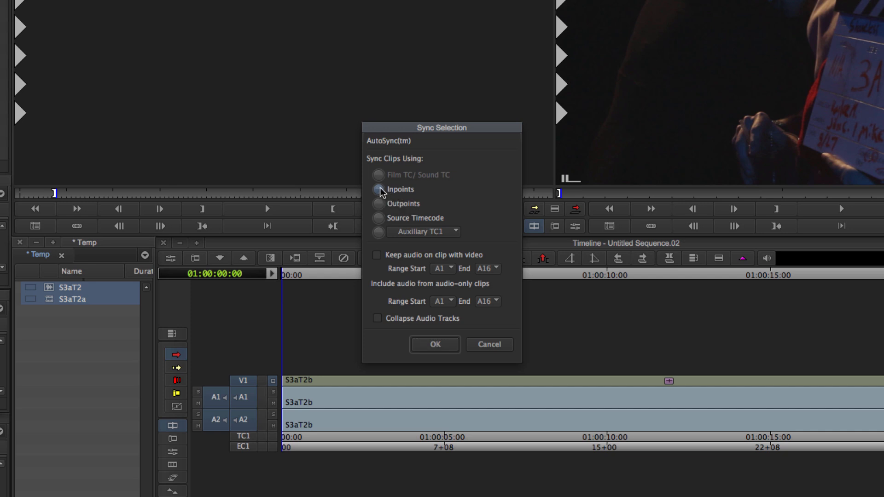
{"action": "mouse_move", "coordinate": [379, 204]}
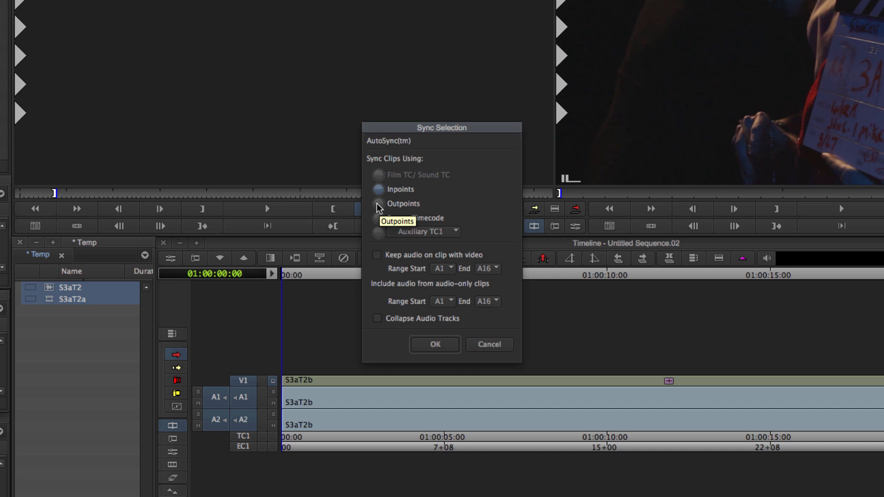
{"action": "mouse_move", "coordinate": [386, 219]}
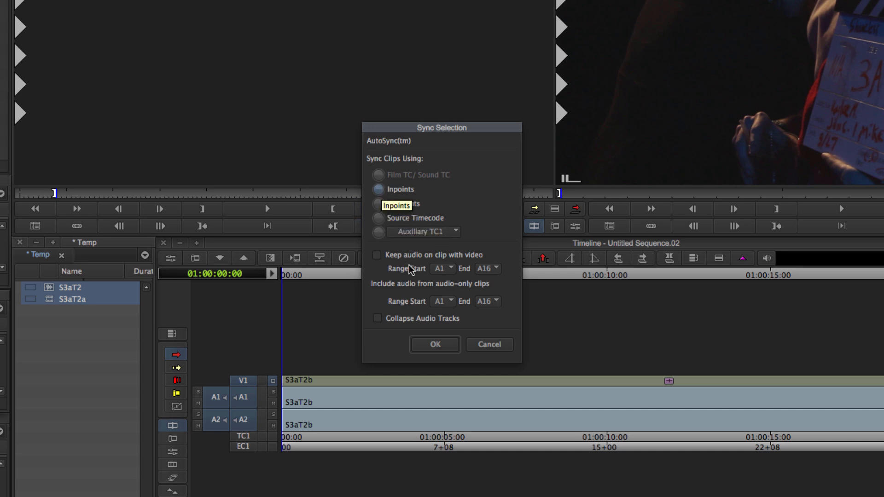
{"action": "mouse_move", "coordinate": [434, 344]}
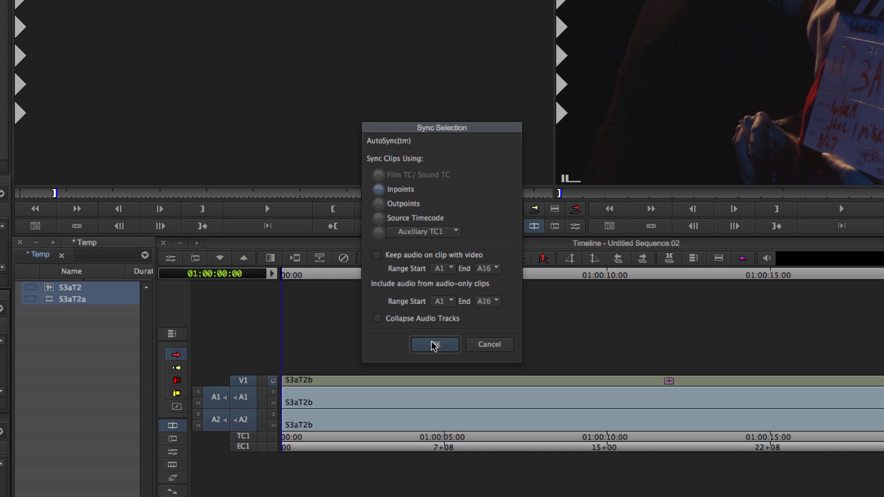
{"action": "left_click", "coordinate": [434, 345]}
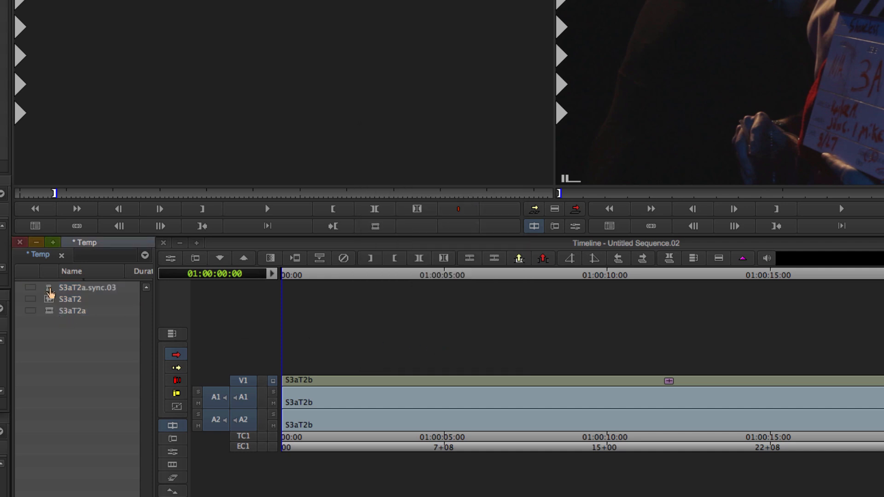
- Play S3aT2a.sync.03, then file it in SYNCED CLIPS and return sources to their bins
{"action": "double_click", "coordinate": [87, 287]}
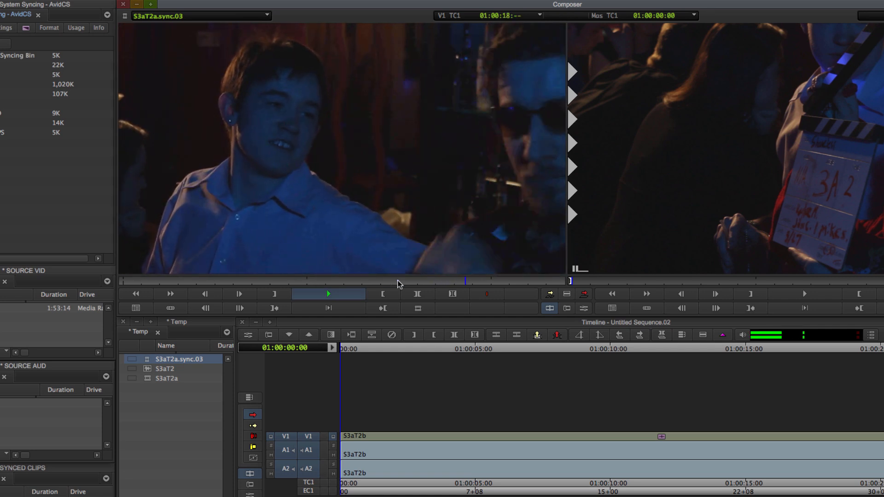
{"action": "left_click", "coordinate": [327, 294]}
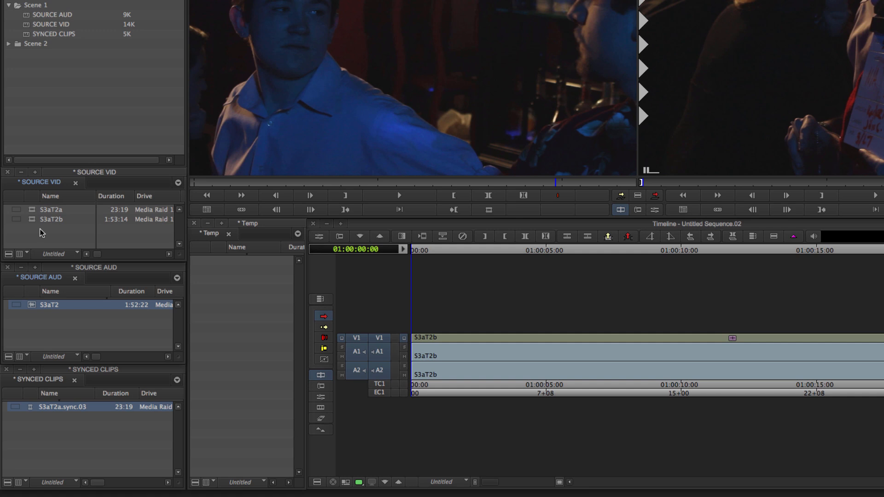
{"action": "mouse_move", "coordinate": [43, 214]}
{"action": "type", "text": "a"}
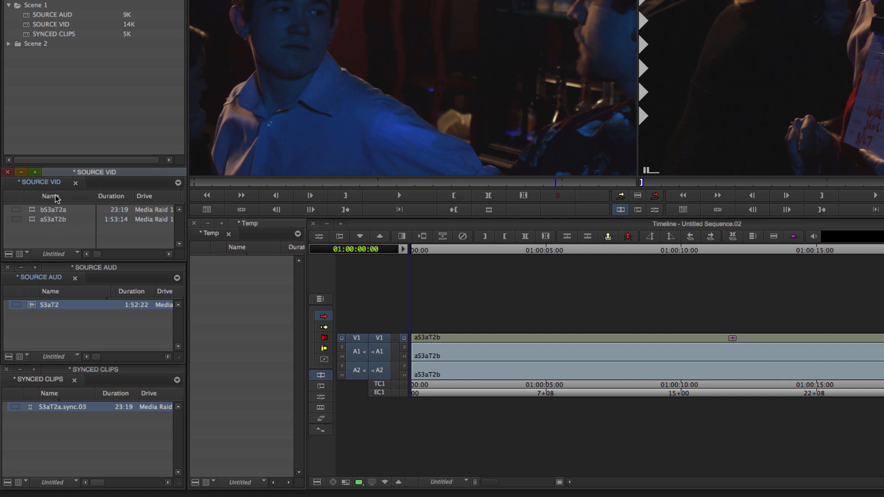
{"action": "left_click", "coordinate": [52, 214]}
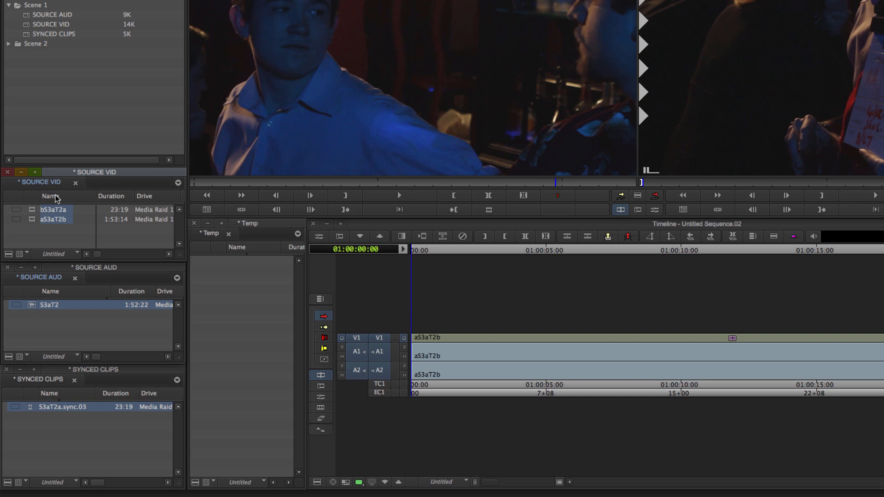